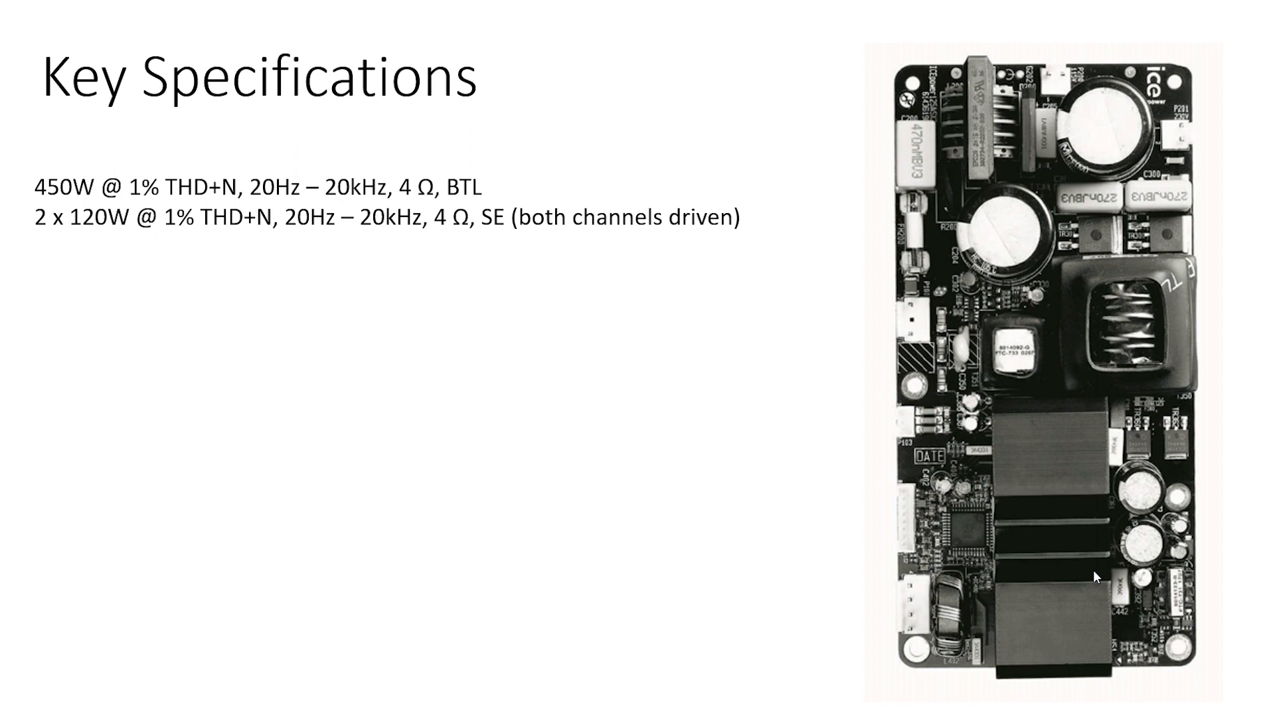
- Add the power at 1% THD+N, 24V dual unregulated auxiliary supply and selectable mains 85-132VAC & 170-264VAC lines
{"action": "type", "text": "220W (2Ω) + 58W (8 Ω) @ 1% THD+N, 20Hz – 20kHz, SE (both channels driven with asymmetric load)"}
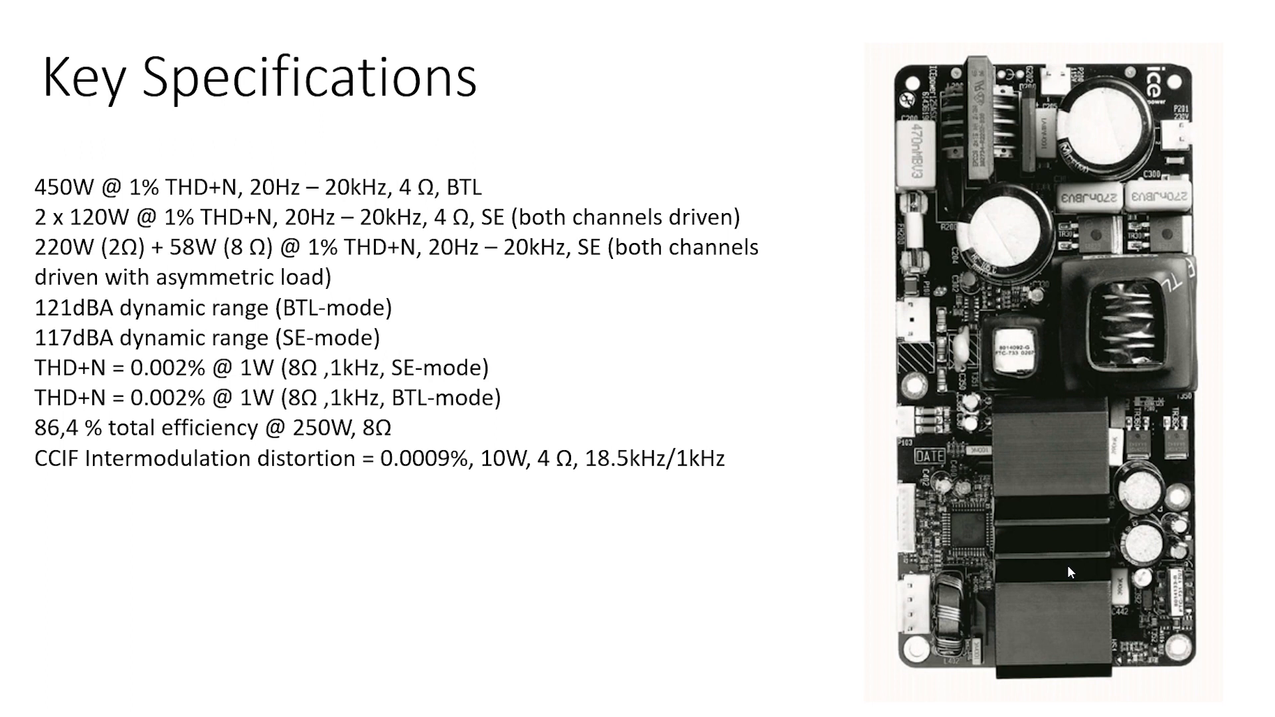
{"action": "type", "text": "24V dual unregulated auxiliary power supply"}
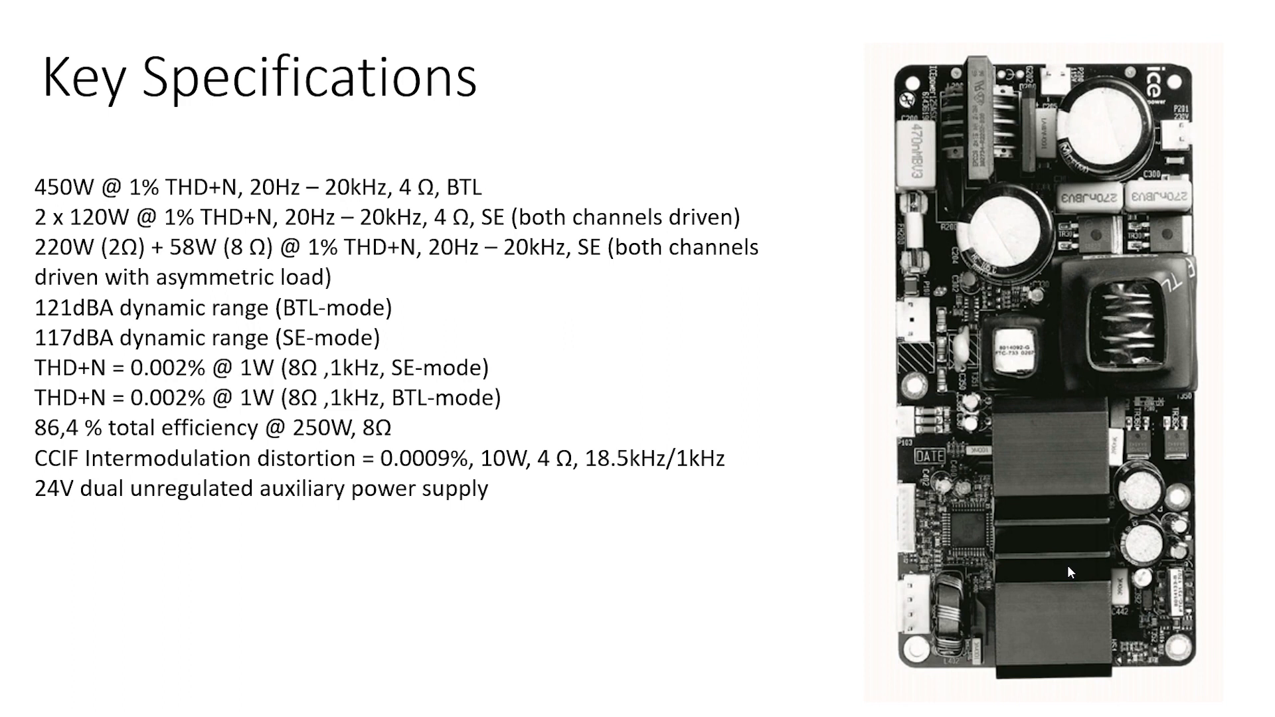
{"action": "type", "text": "Selectable Mains 85-132VAC & 170-264VAC"}
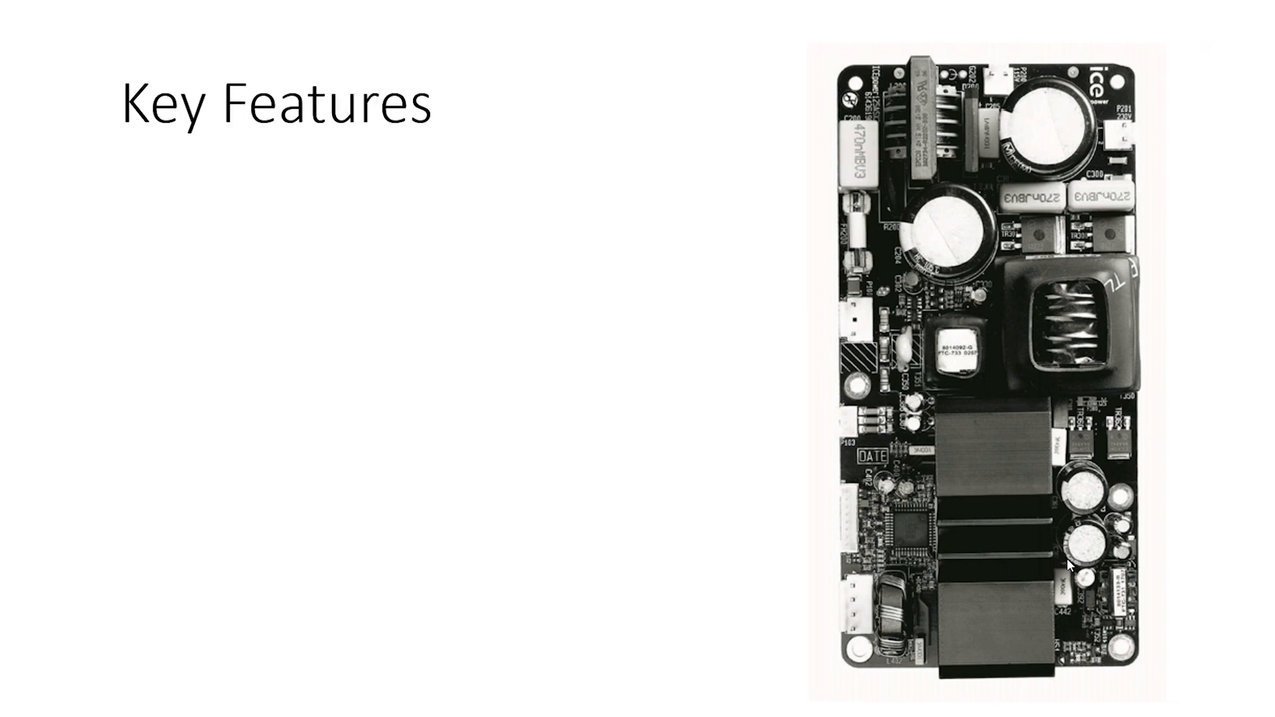
- Add the bullets Fully integrated audio power solution, Over current protection and Sound optimized soft clipping
{"action": "type", "text": "Fully integrated audio power solution"}
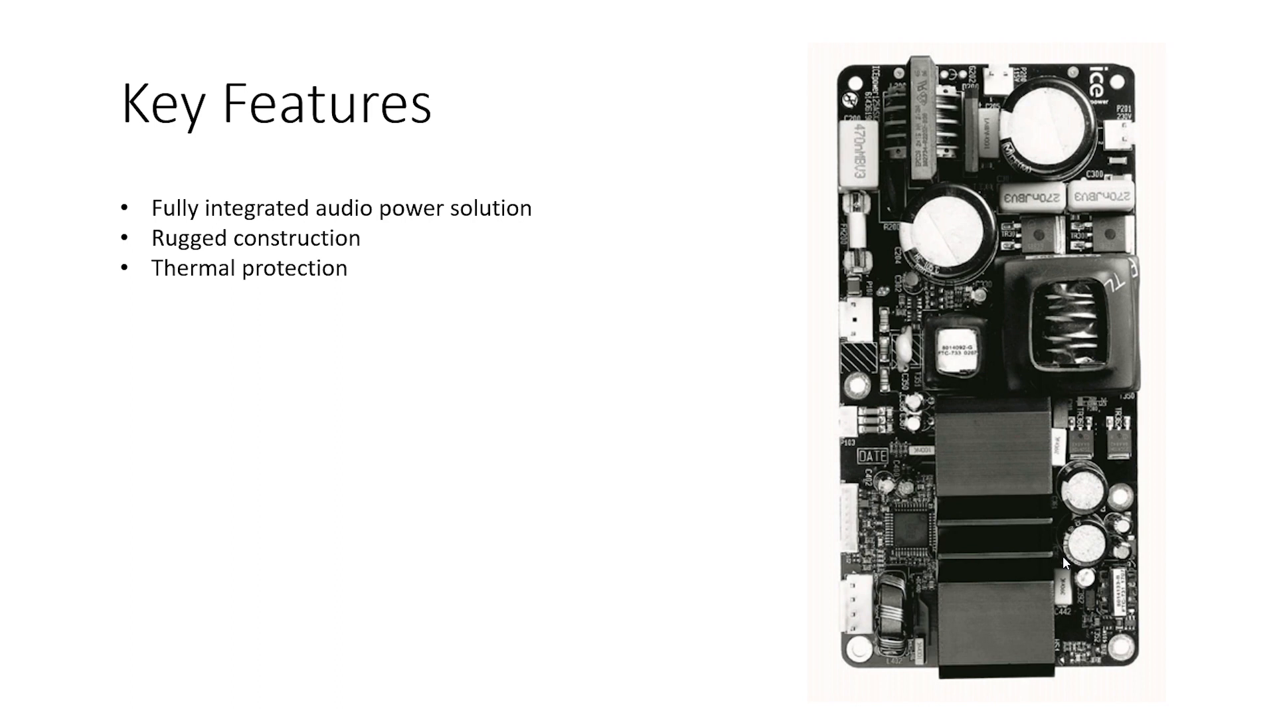
{"action": "type", "text": "Over current protection"}
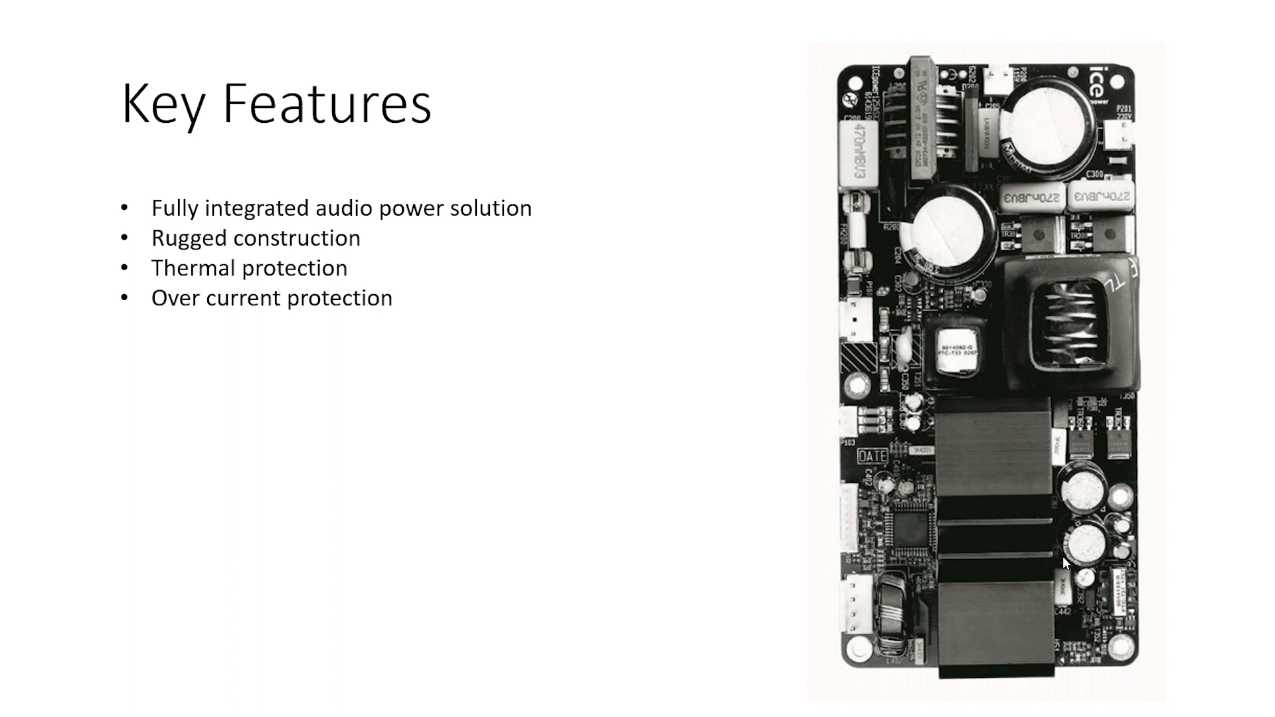
{"action": "type", "text": "Sound optimized soft clipping"}
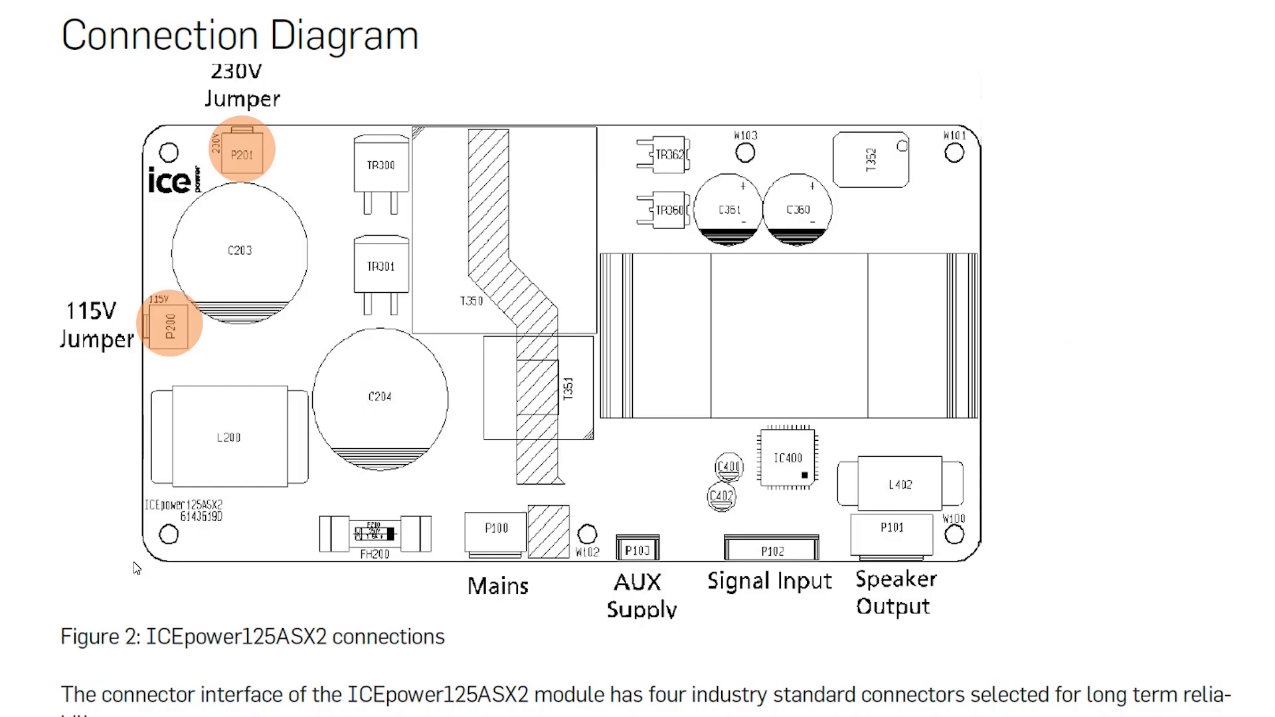
{"action": "mouse_move", "coordinate": [640, 620]}
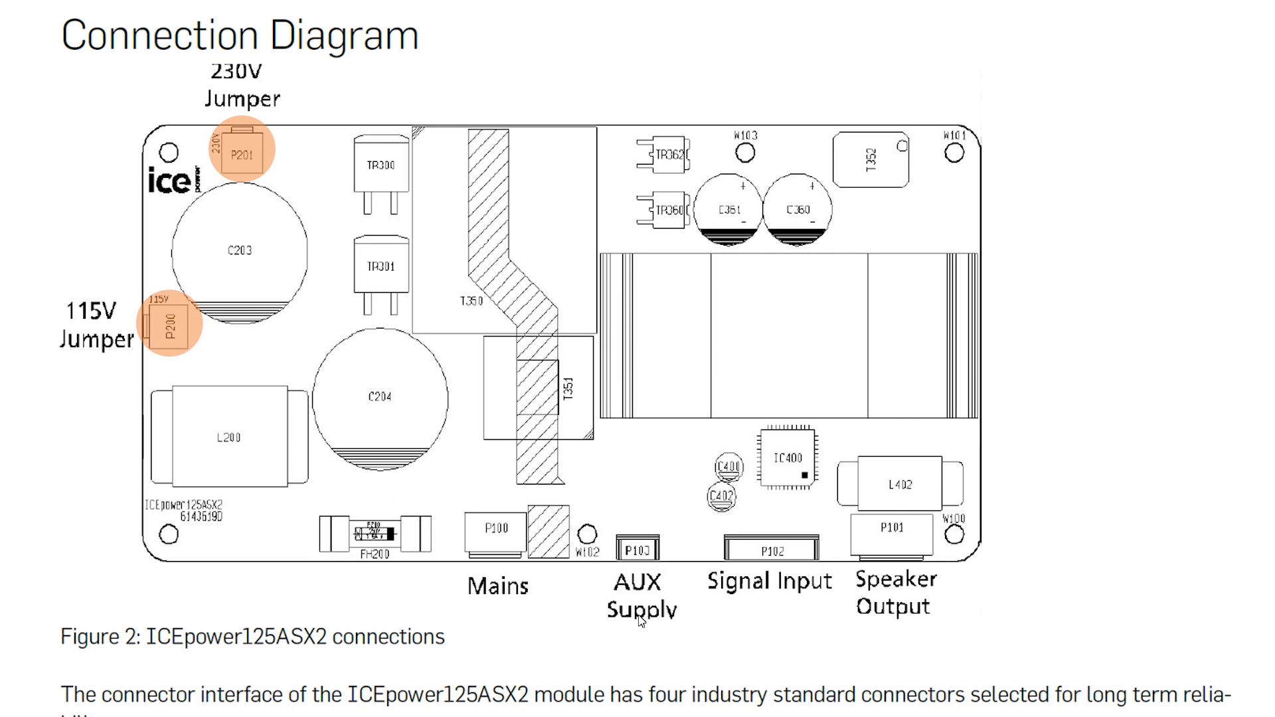
- Scroll through the specification tables and frequency response pages to the BTL Sync pin page
{"action": "scroll", "scroll_direction": "down", "scroll_amount": 3}
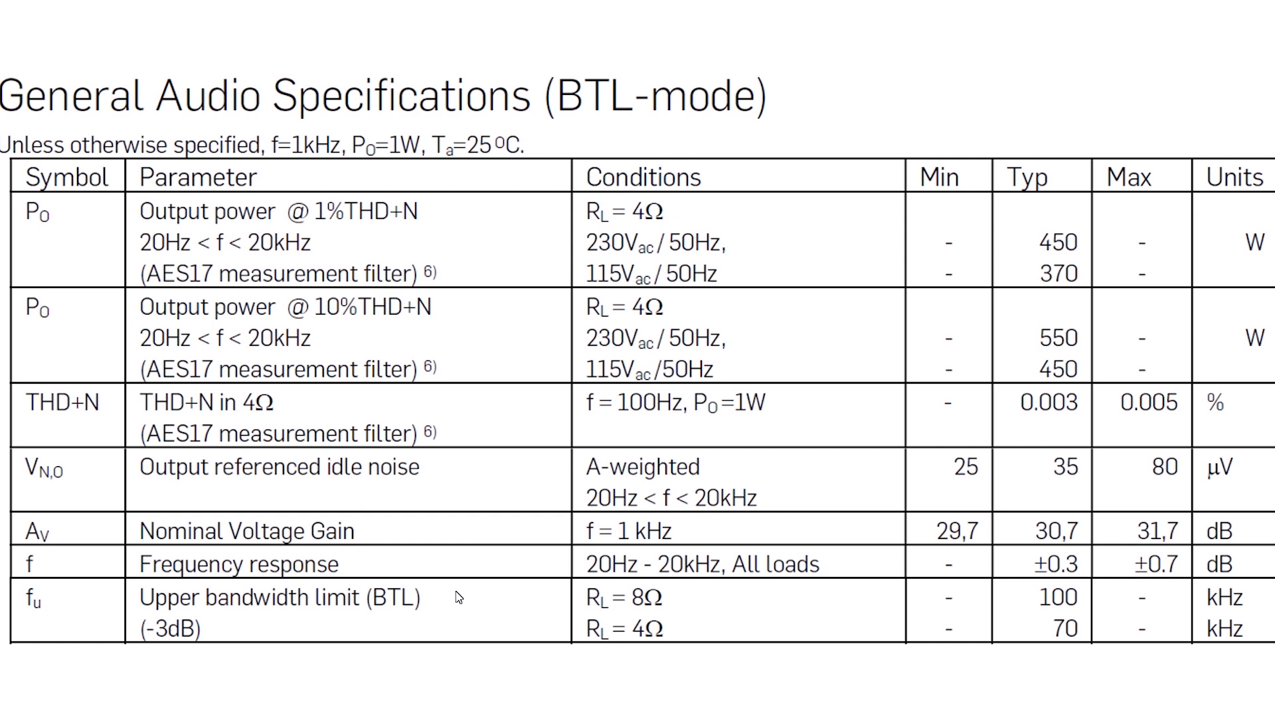
{"action": "scroll", "scroll_direction": "down", "scroll_amount": 3}
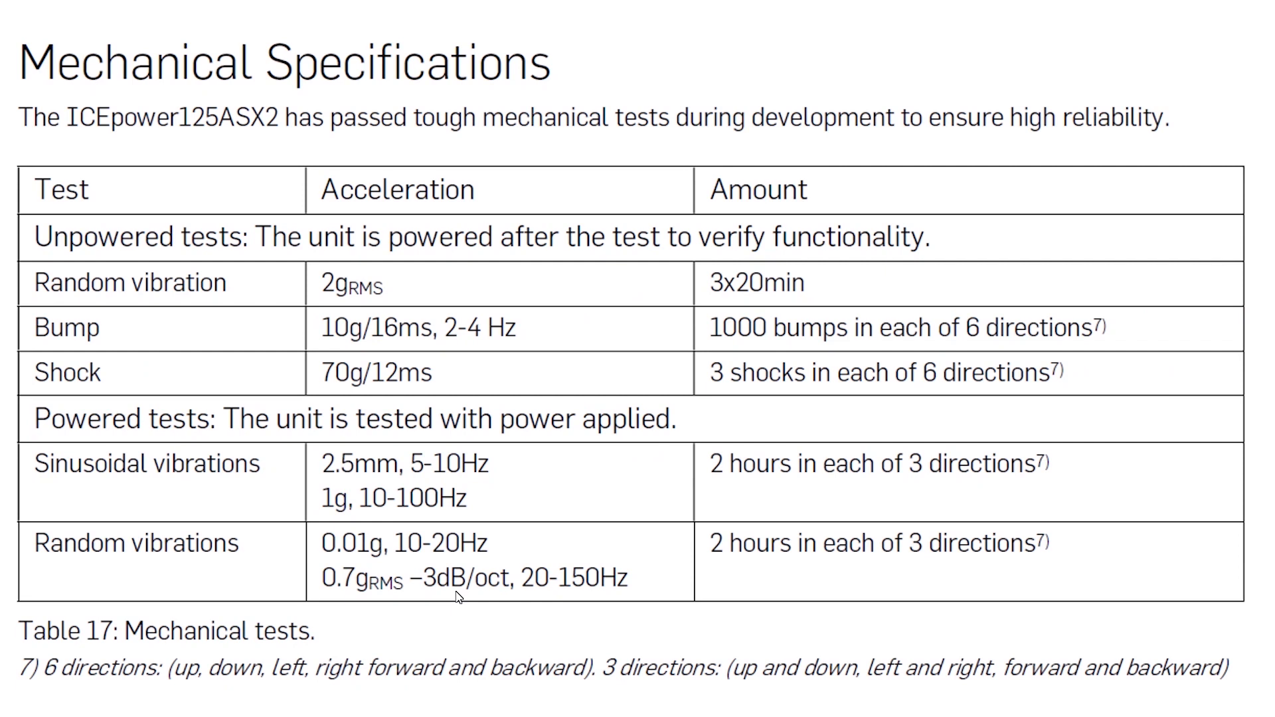
{"action": "scroll", "scroll_direction": "down", "scroll_amount": 3}
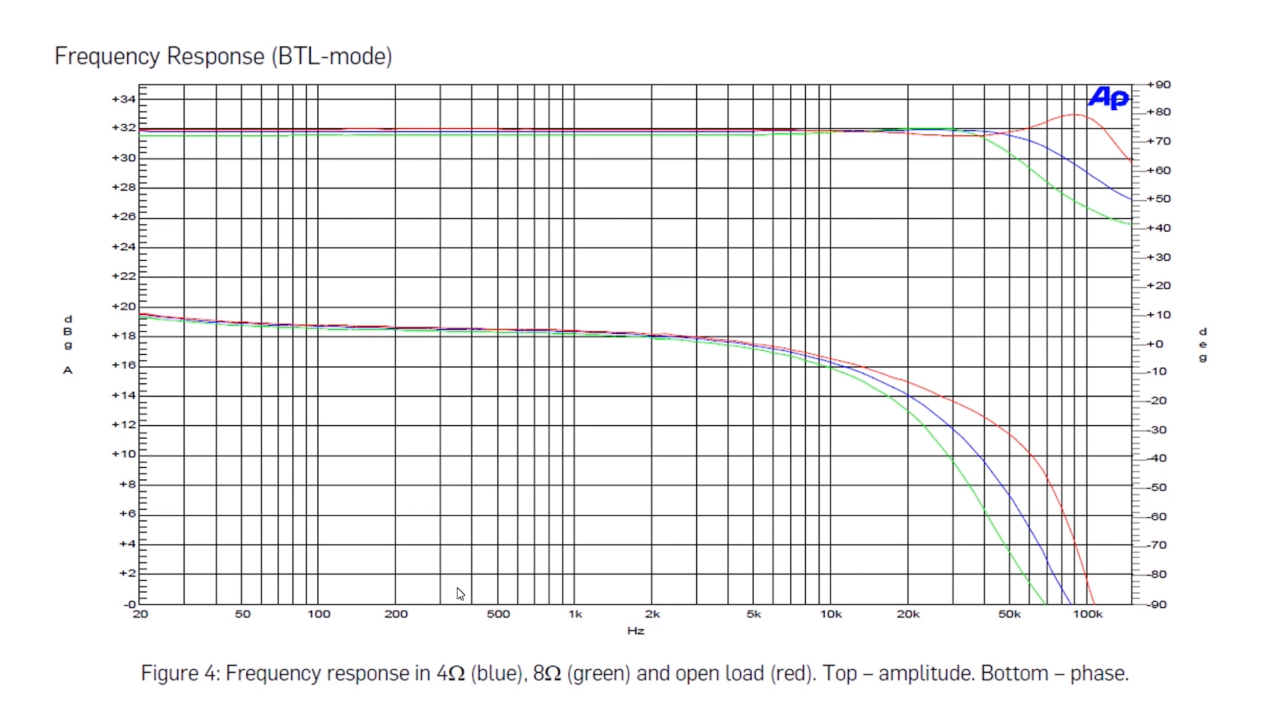
{"action": "mouse_move", "coordinate": [439, 248]}
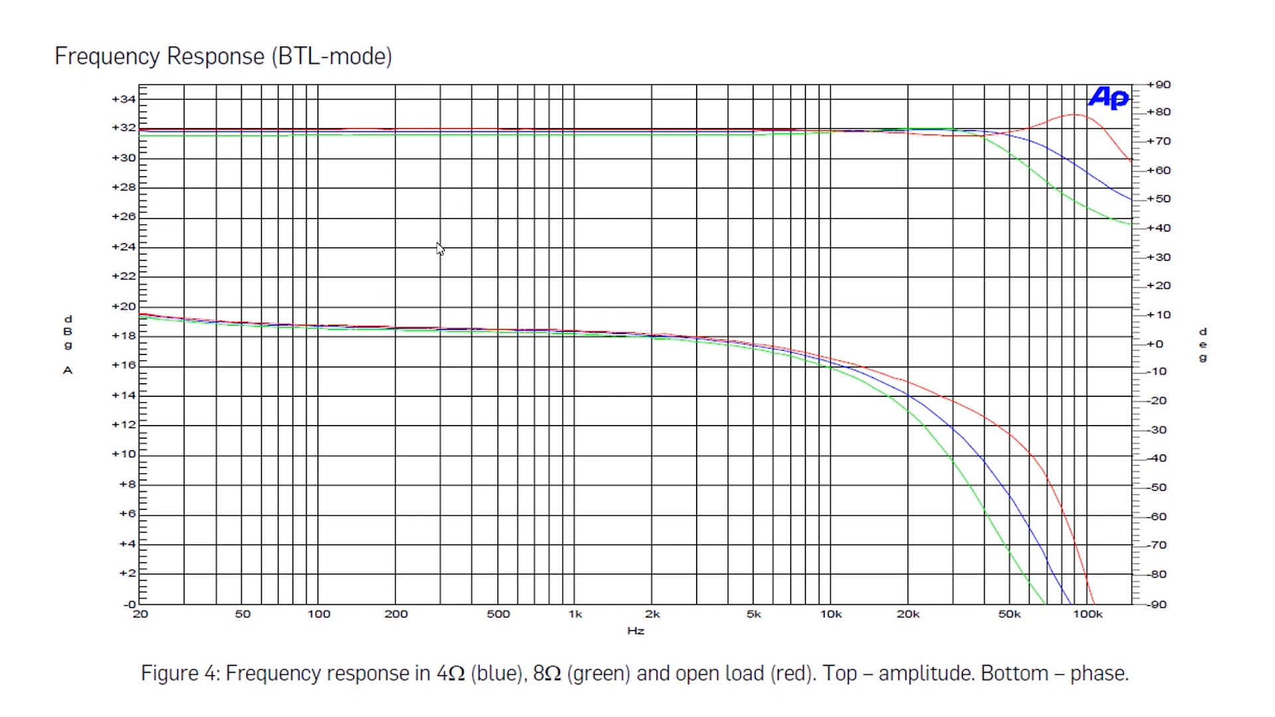
{"action": "key", "text": "Right"}
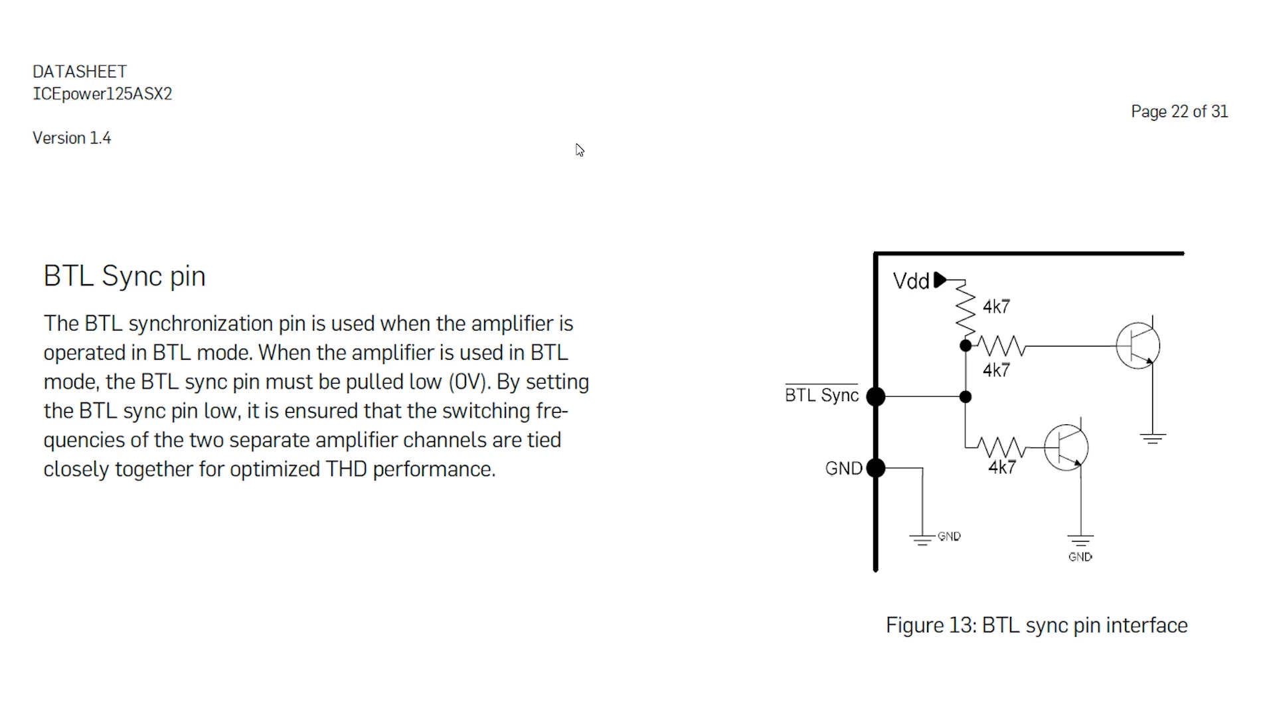
- Scroll down to the Auxiliary power supply page with its equivalent diagram
{"action": "scroll", "scroll_direction": "down", "scroll_amount": 3}
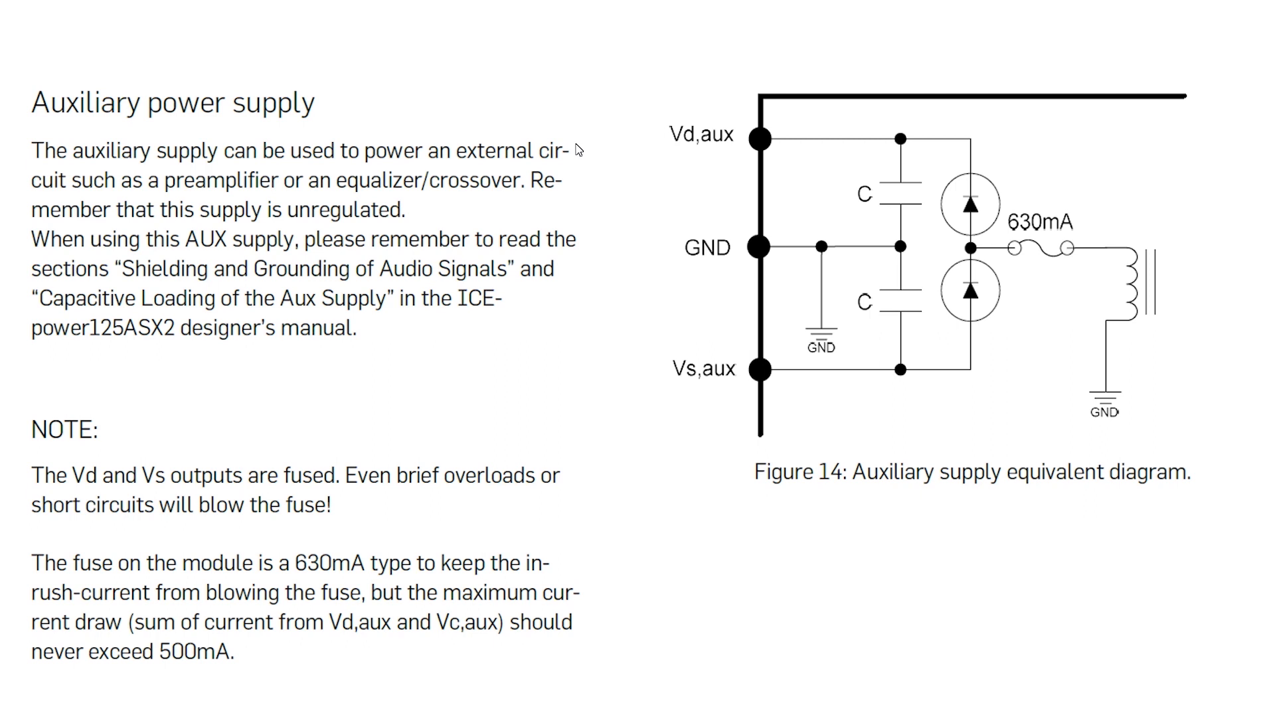
{"action": "scroll", "scroll_direction": "down", "scroll_amount": 3}
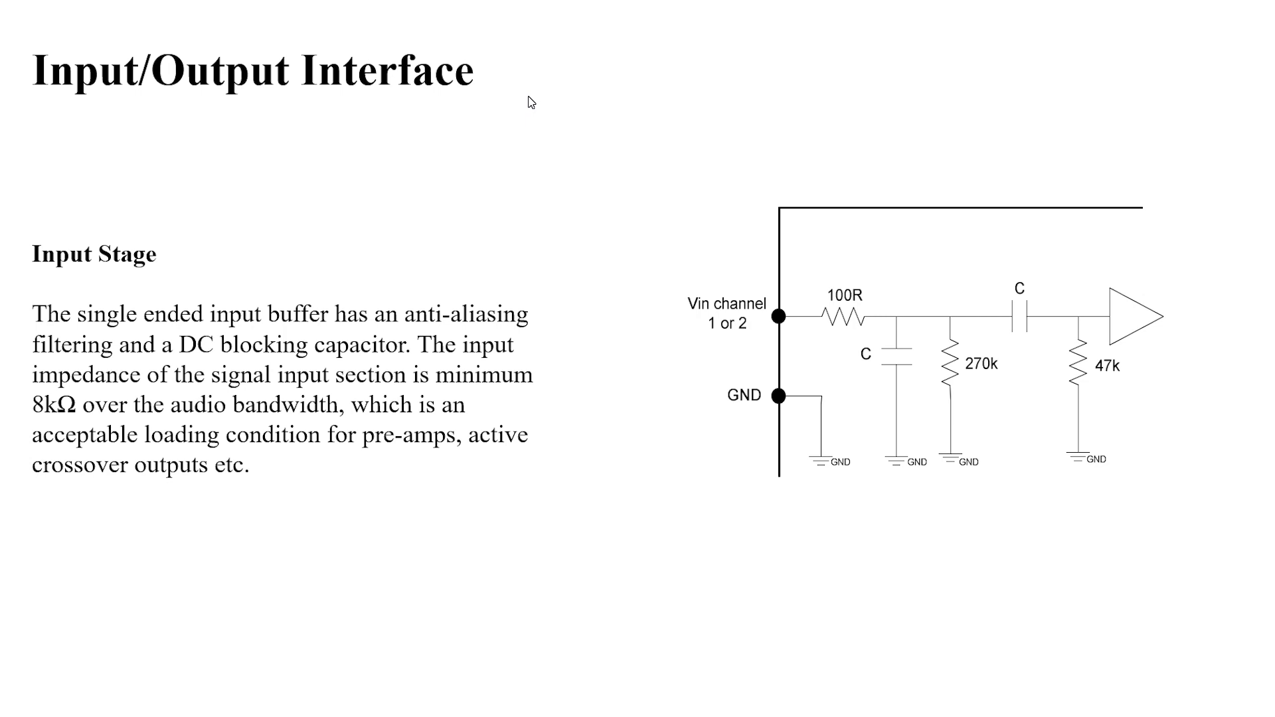
{"action": "mouse_move", "coordinate": [757, 362]}
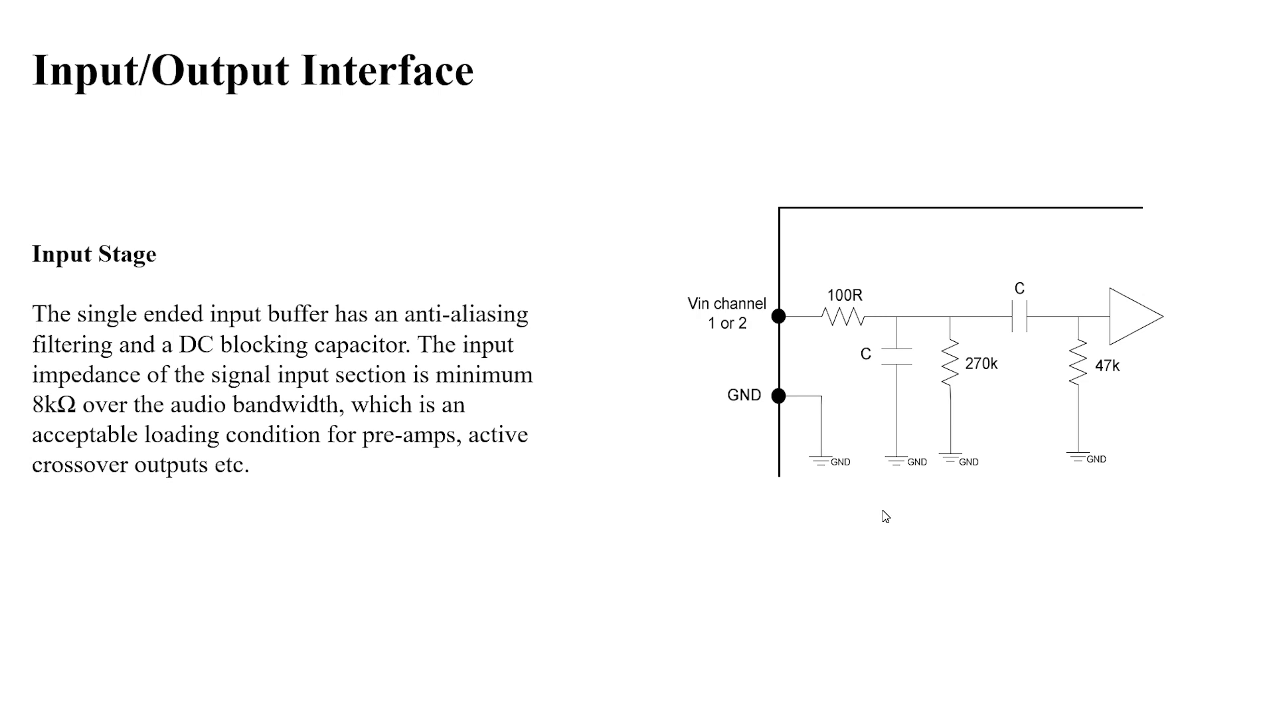
{"action": "mouse_move", "coordinate": [888, 516]}
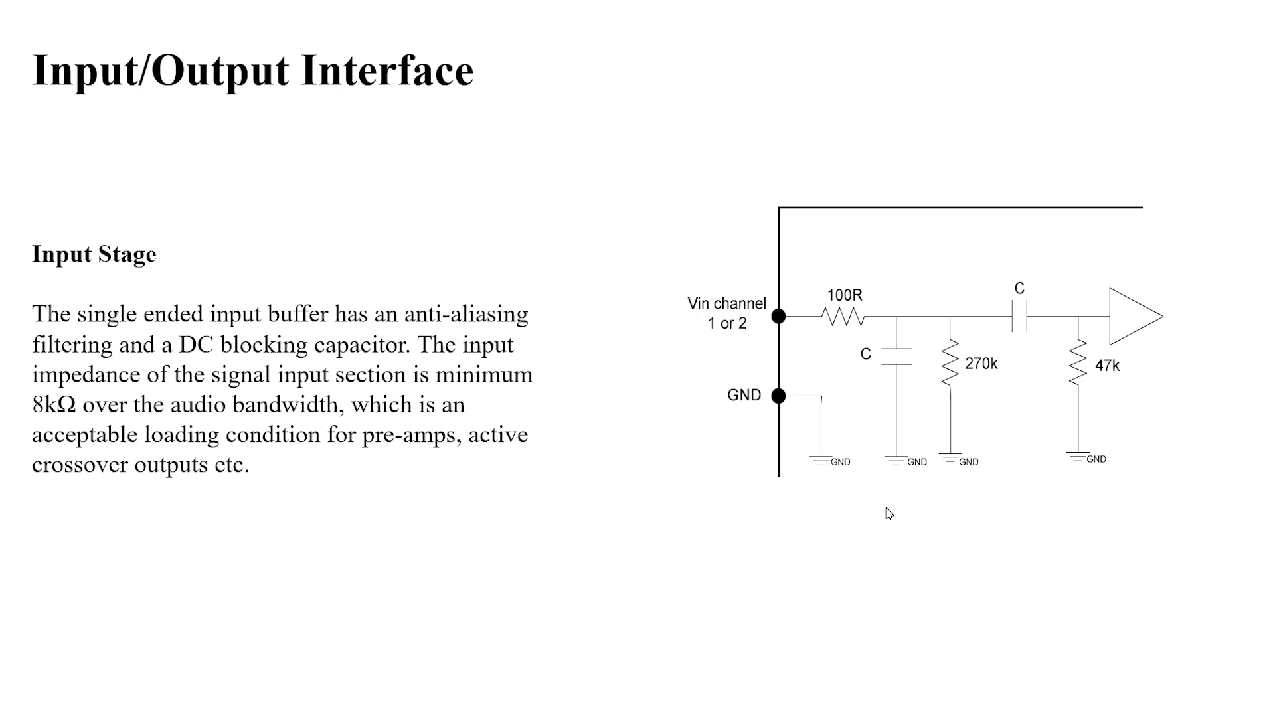
{"action": "mouse_move", "coordinate": [818, 461]}
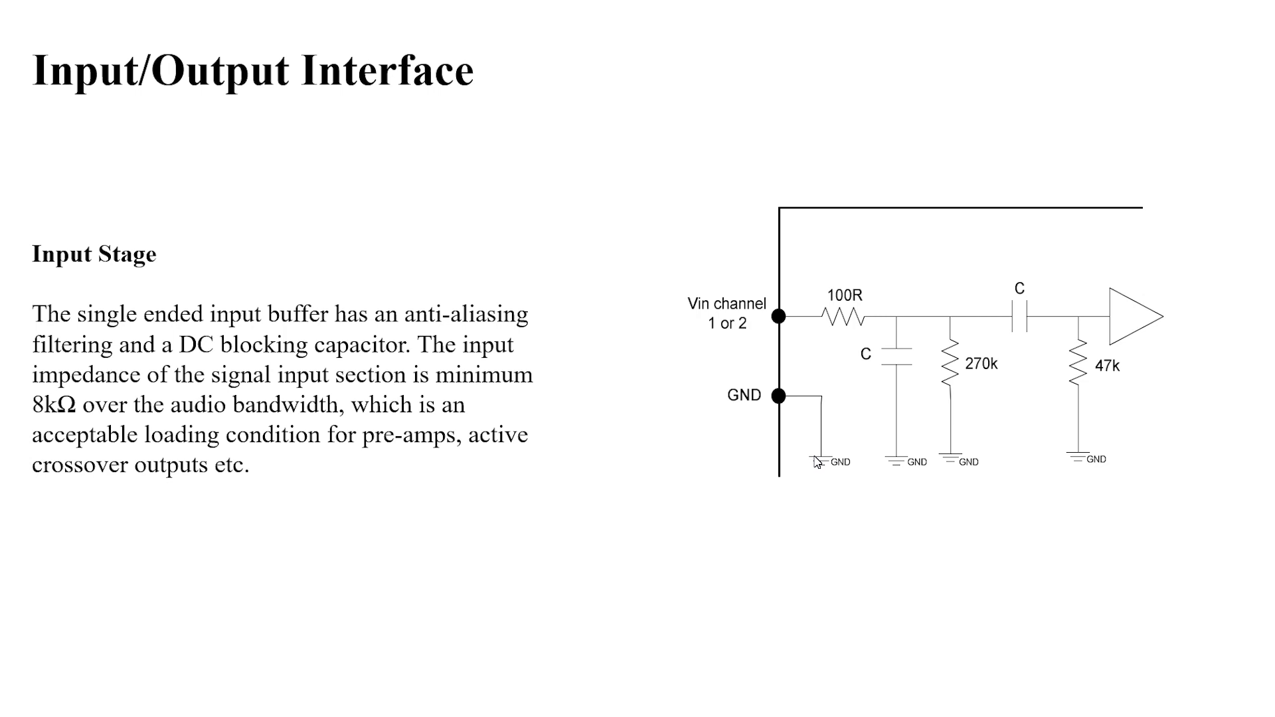
{"action": "mouse_move", "coordinate": [436, 537]}
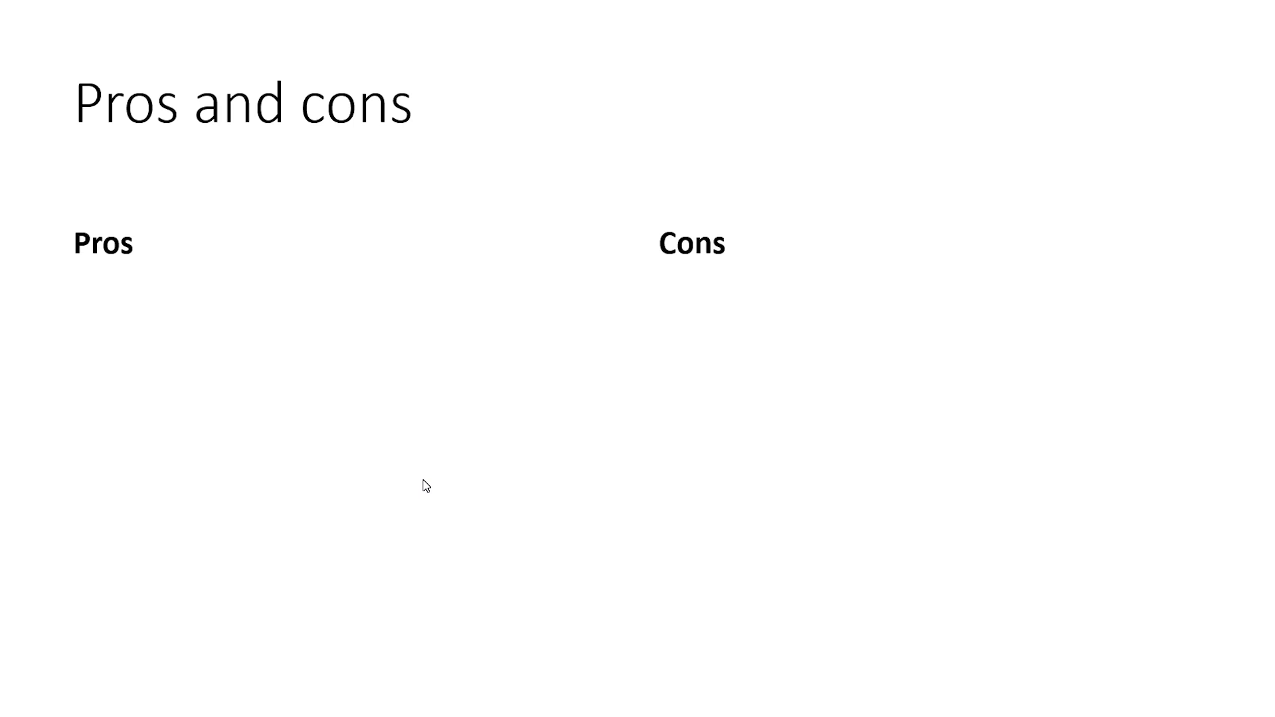
- List the pros High-quality professional OEM module, 3Ω load in BTL, Excellent protection and Exceptional characteristics
{"action": "type", "text": "High-quality professional OEM module"}
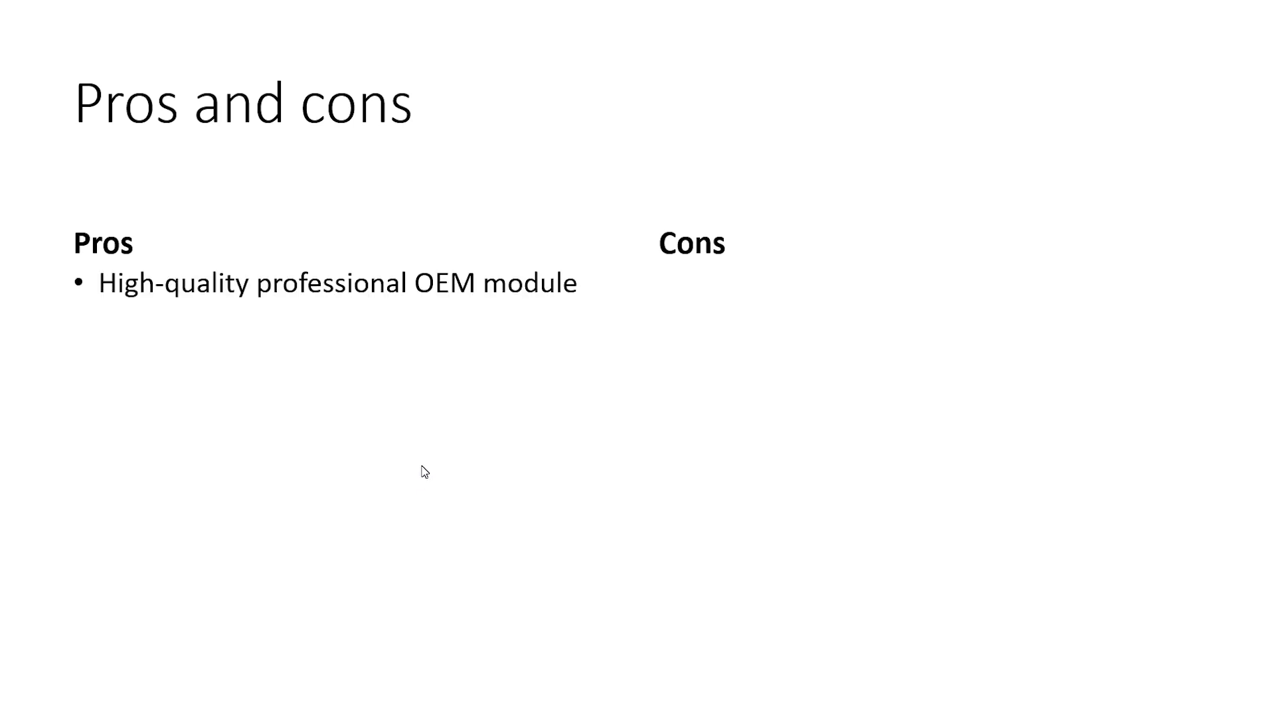
{"action": "type", "text": "3Ω load in BTL"}
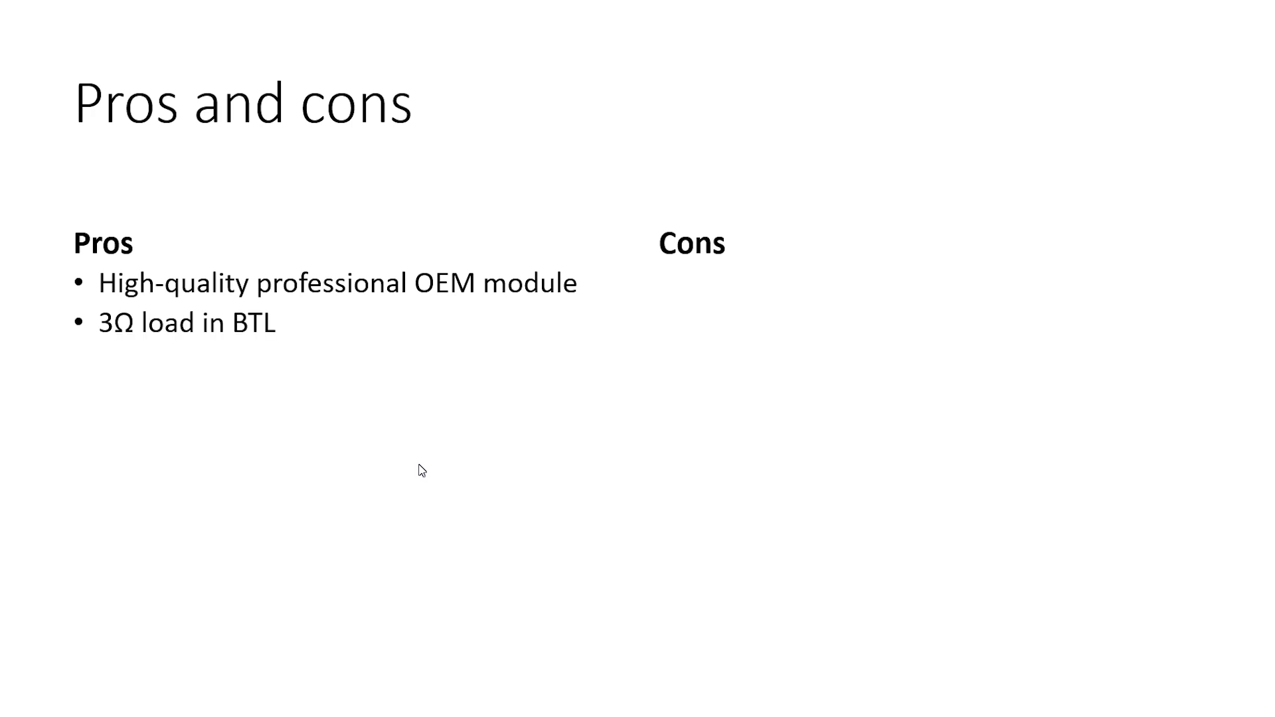
{"action": "type", "text": "Excellent protection"}
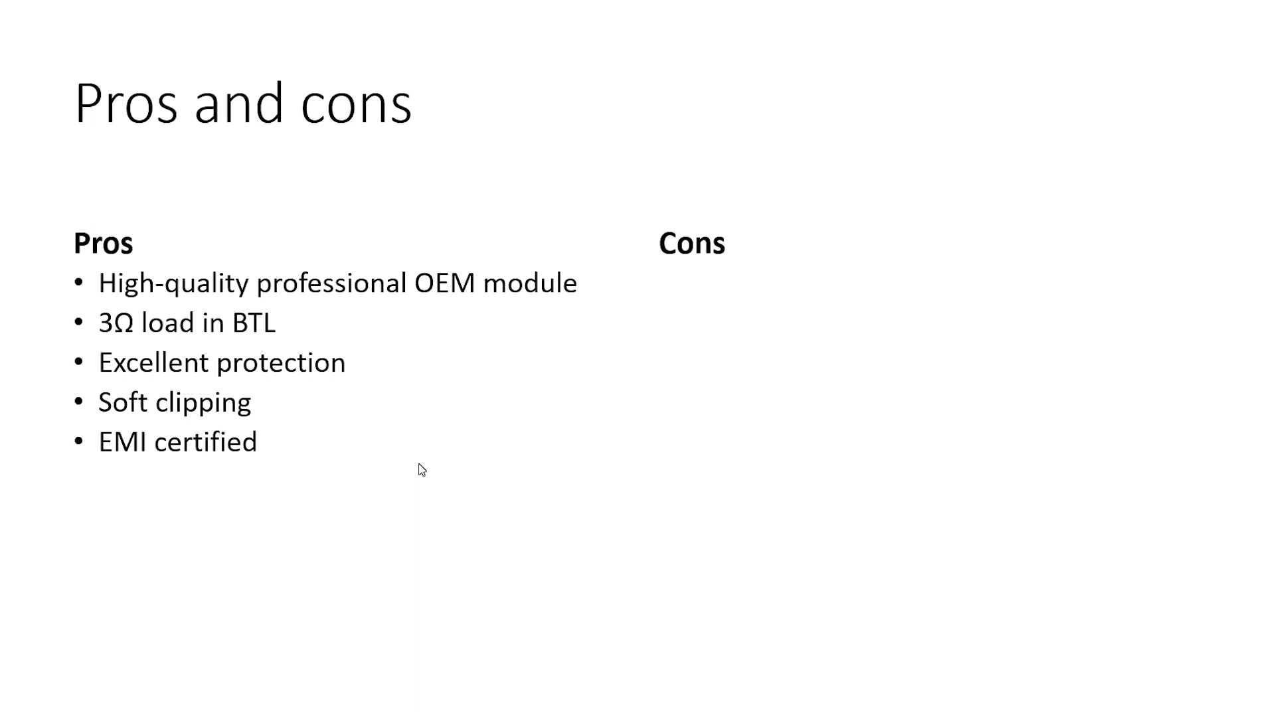
{"action": "type", "text": "Exceptional characteristics"}
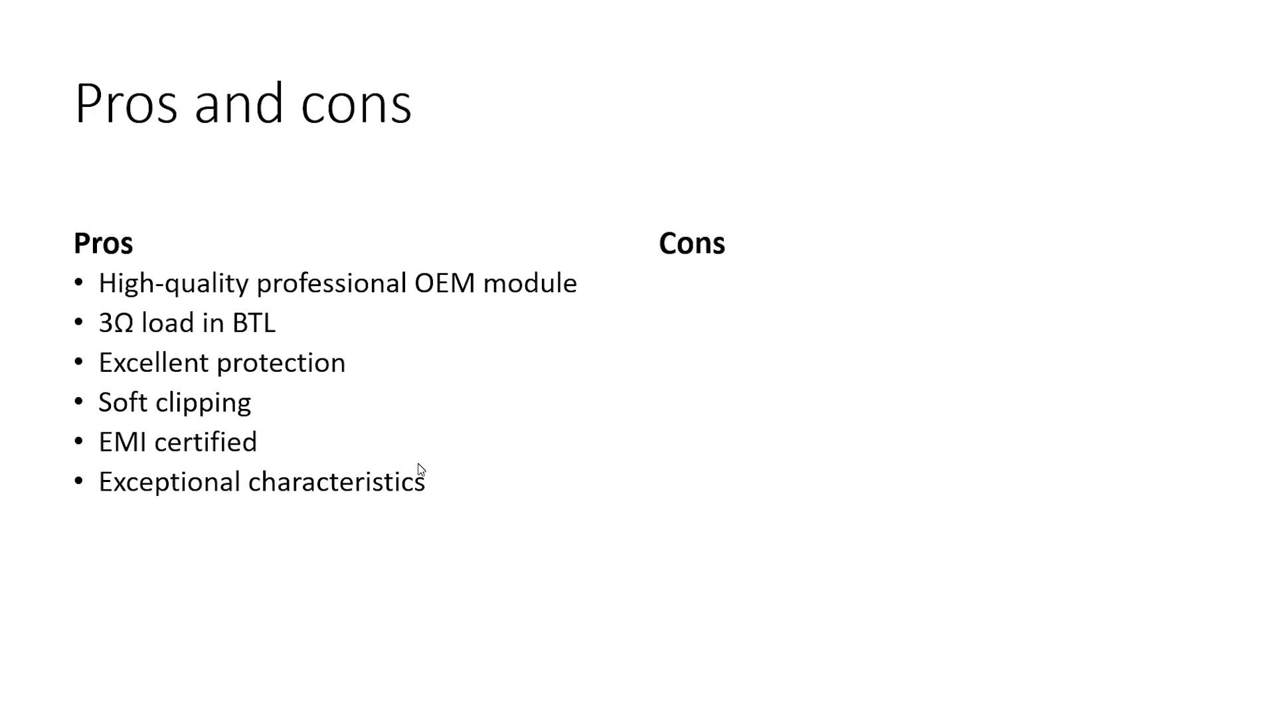
- Add 350W audiophile quality + 150W headroom, Amp/Fr within 0.25dB, Available in eBay, and the con Missing balanced input
{"action": "type", "text": "350W audiophile quality + 150W power headroom"}
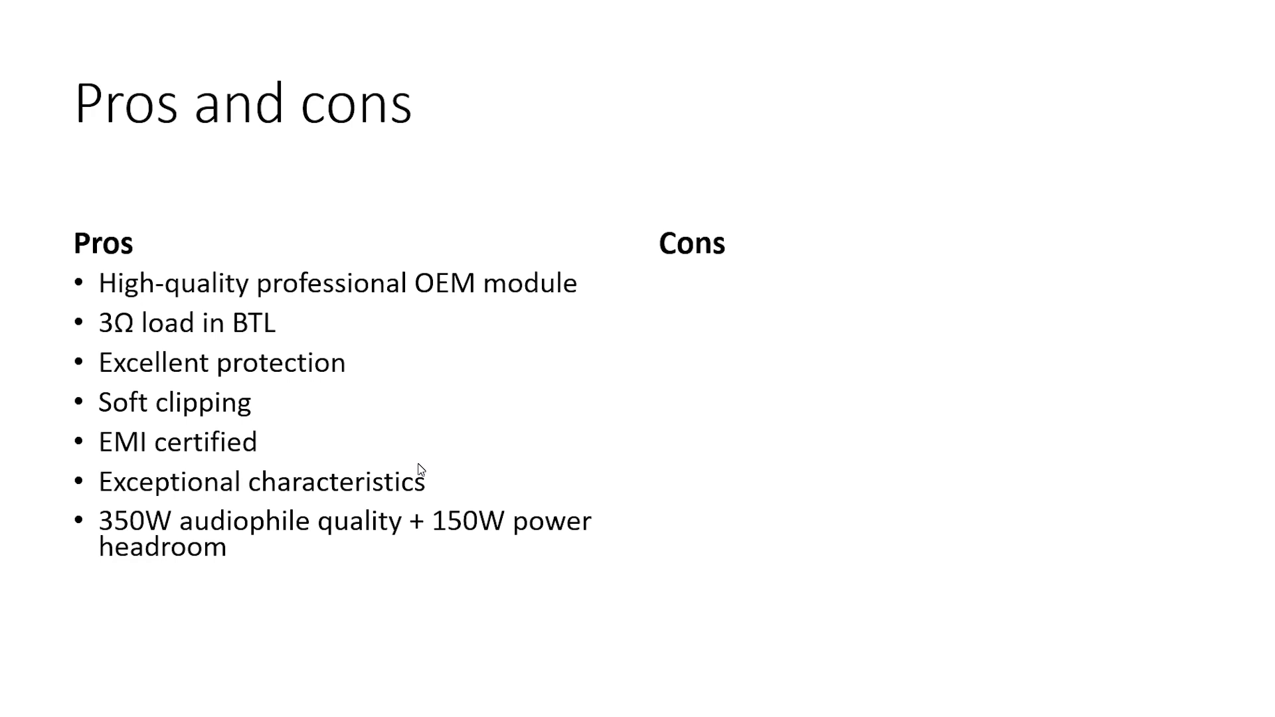
{"action": "type", "text": "Amp/Fr characteristics within 0.25dB"}
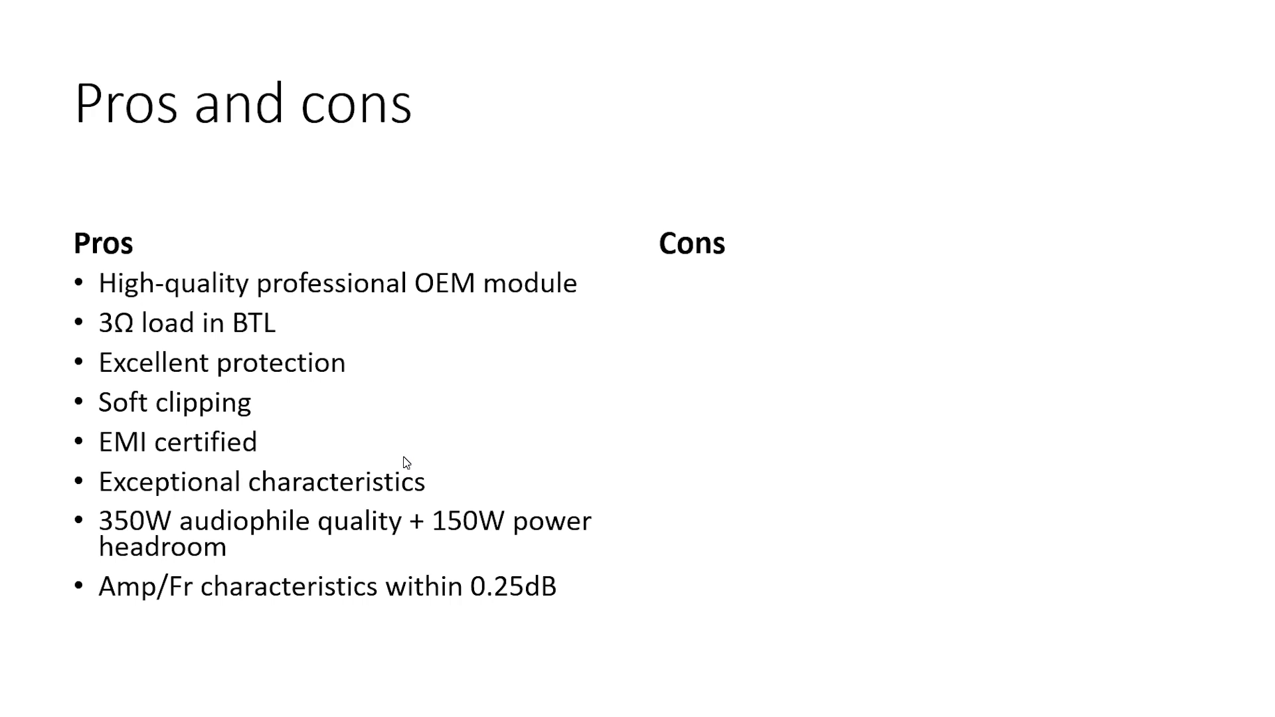
{"action": "type", "text": "Available in eBay"}
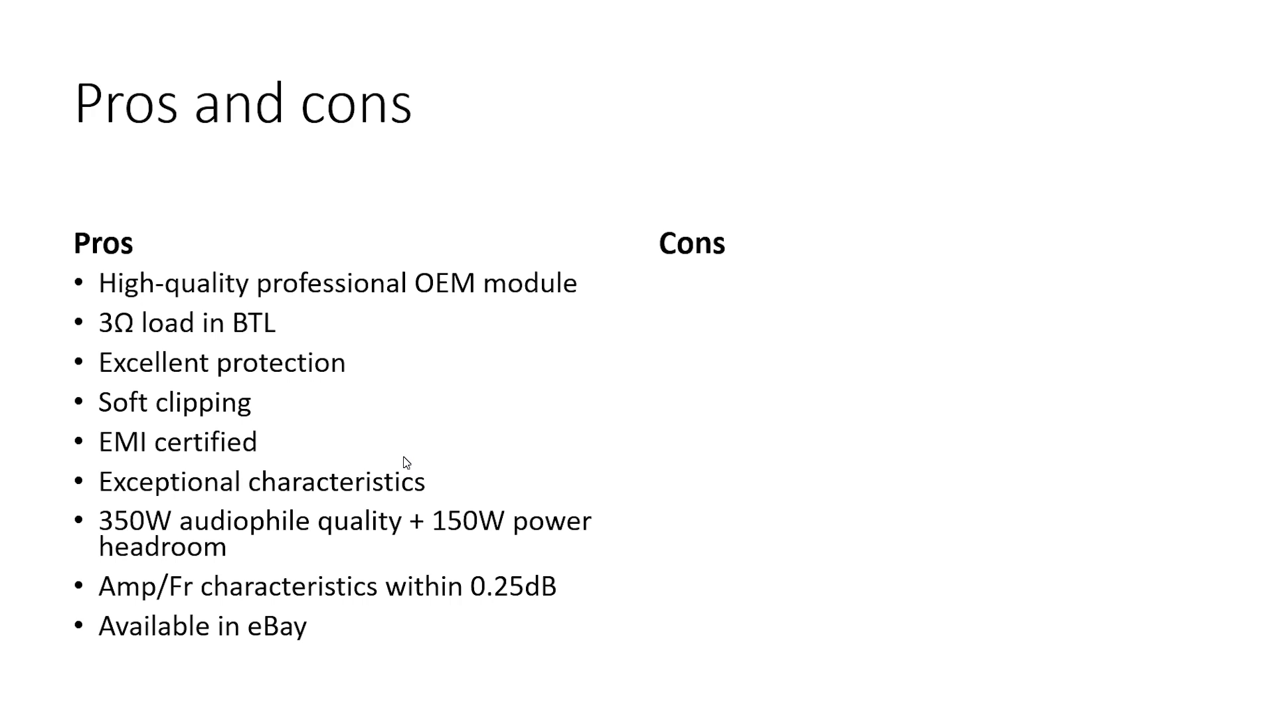
{"action": "type", "text": "Missing balanced input"}
{"action": "type", "text": "Unregulated aux voltage"}
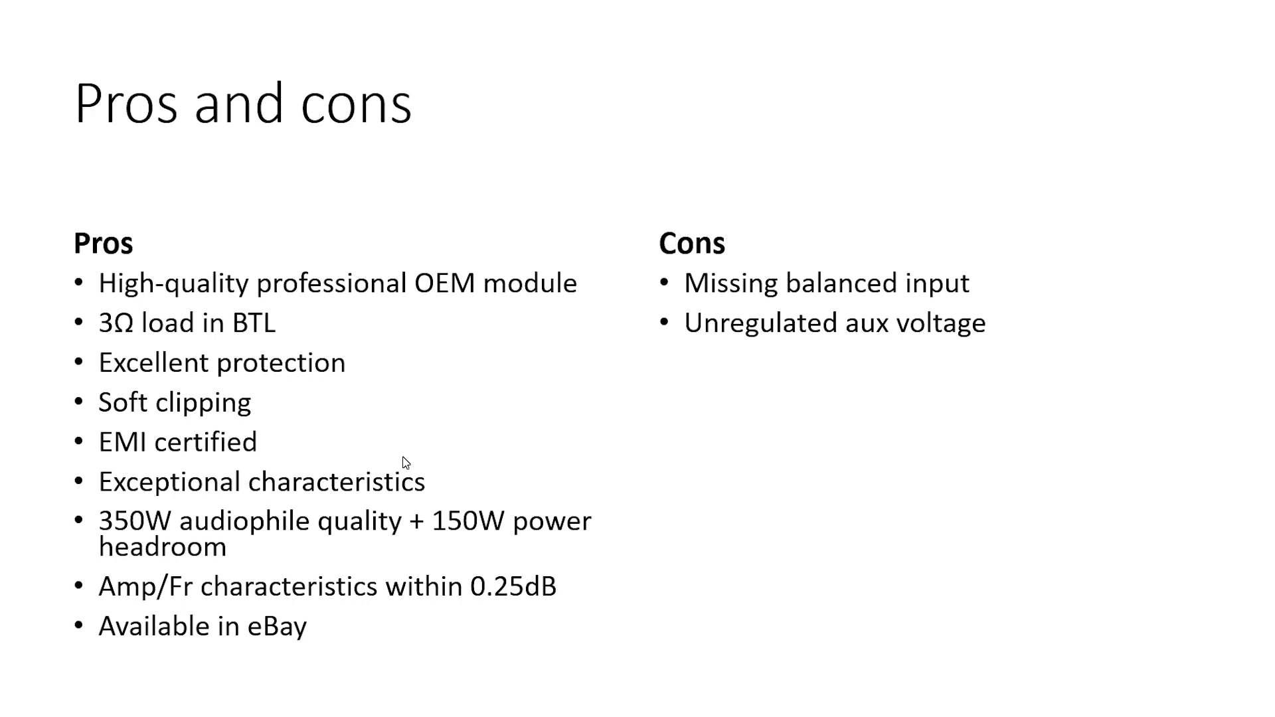
- Add the con Inverter needed for BTL connection
{"action": "type", "text": "Inverter needed for BTL connection"}
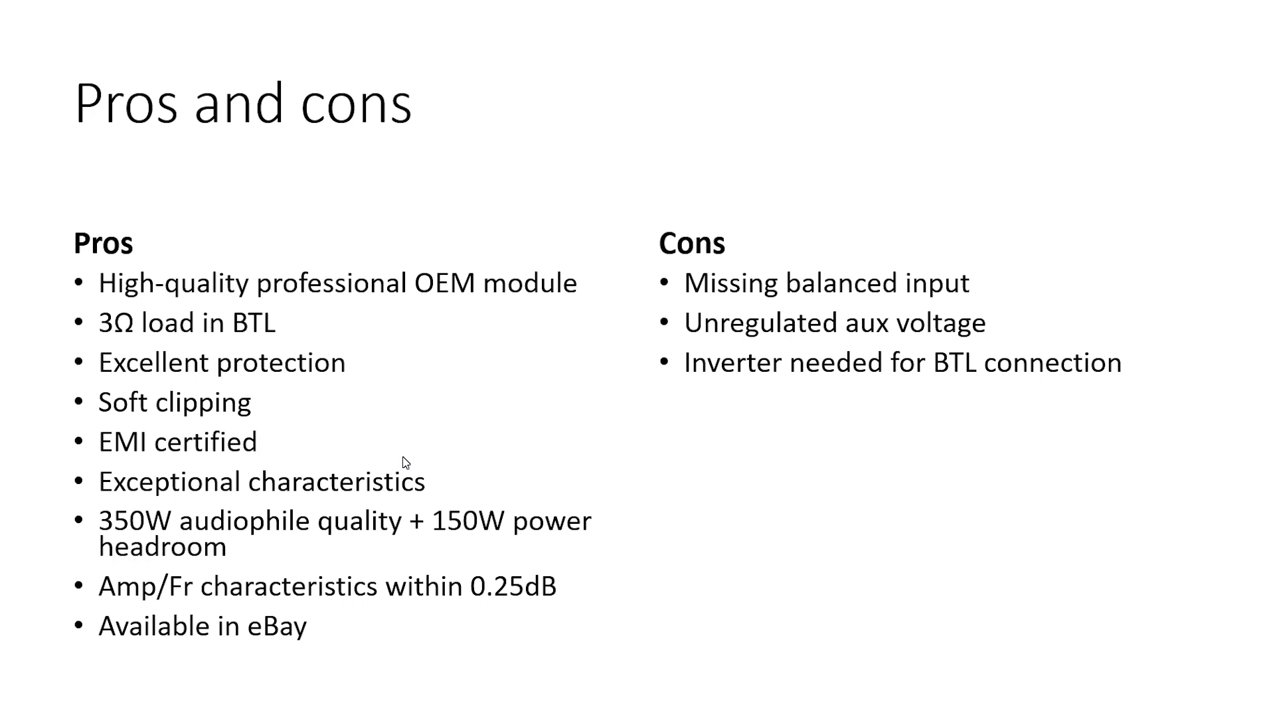